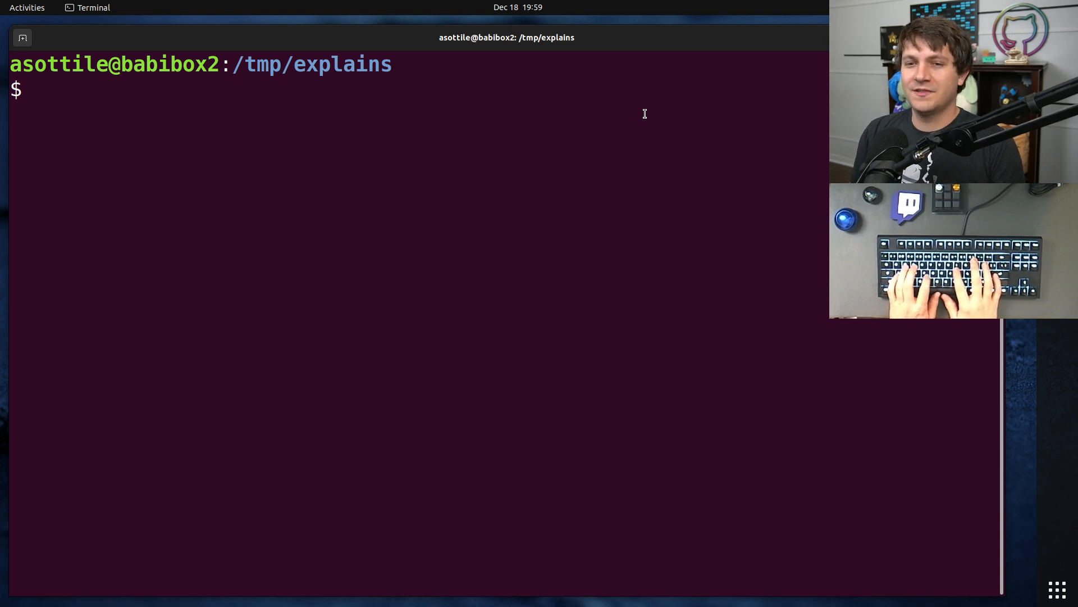
Step: Create f1 containing foo and f2 containing bar with echo redirects in /tmp/explains
{"action": "type", "text": "echo foo > f1"}
{"action": "type", "text": "echo bar > f2"}
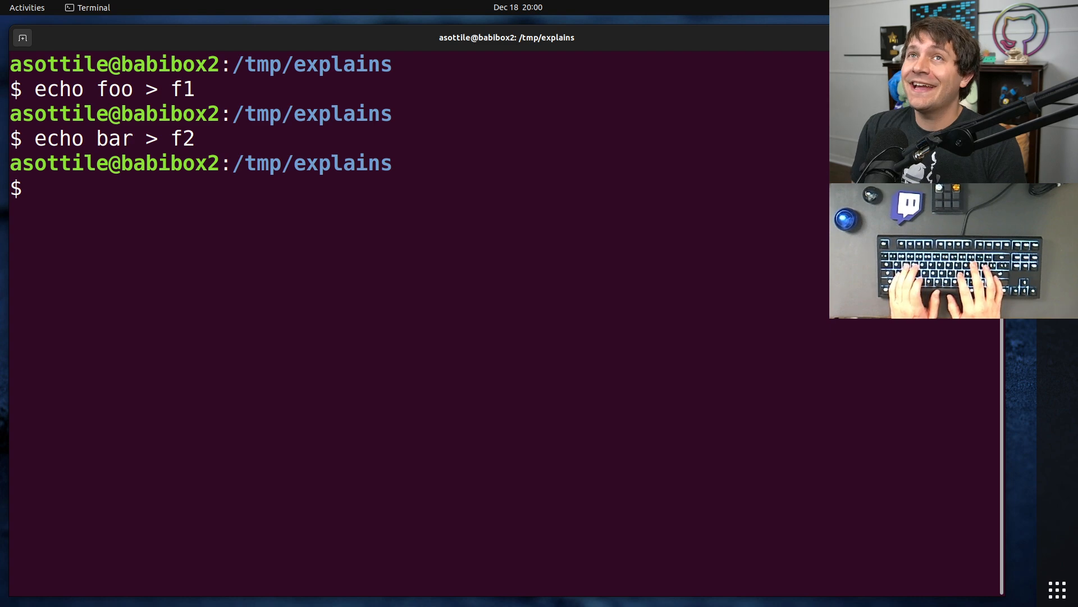
{"action": "type", "text": "c"}
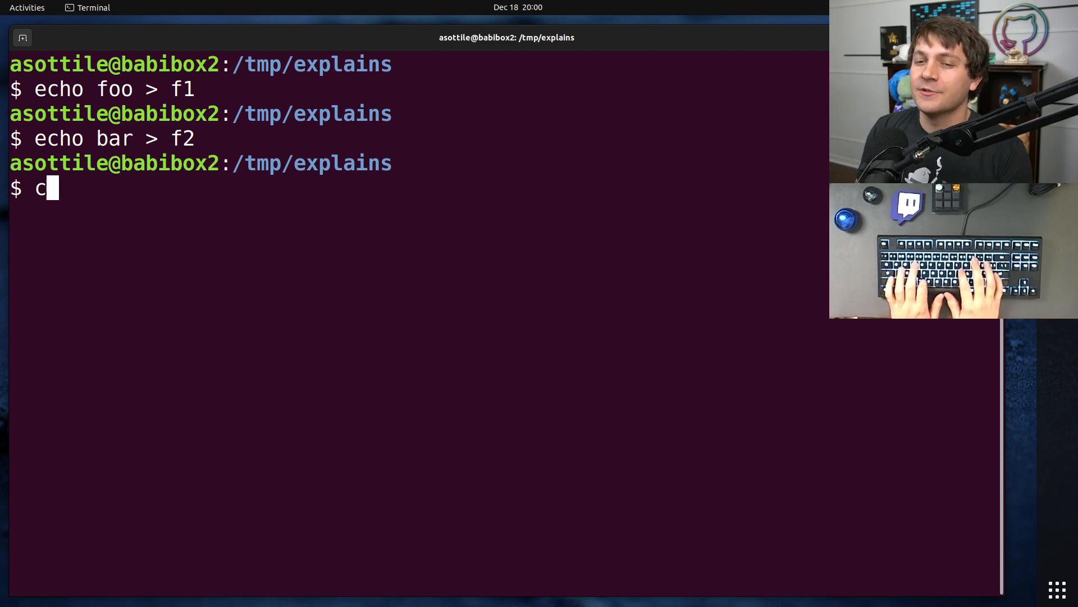
Step: Run cat f1 f2 to print foo and bar, then cat f1 to print foo alone
{"action": "type", "text": "at f1 f2"}
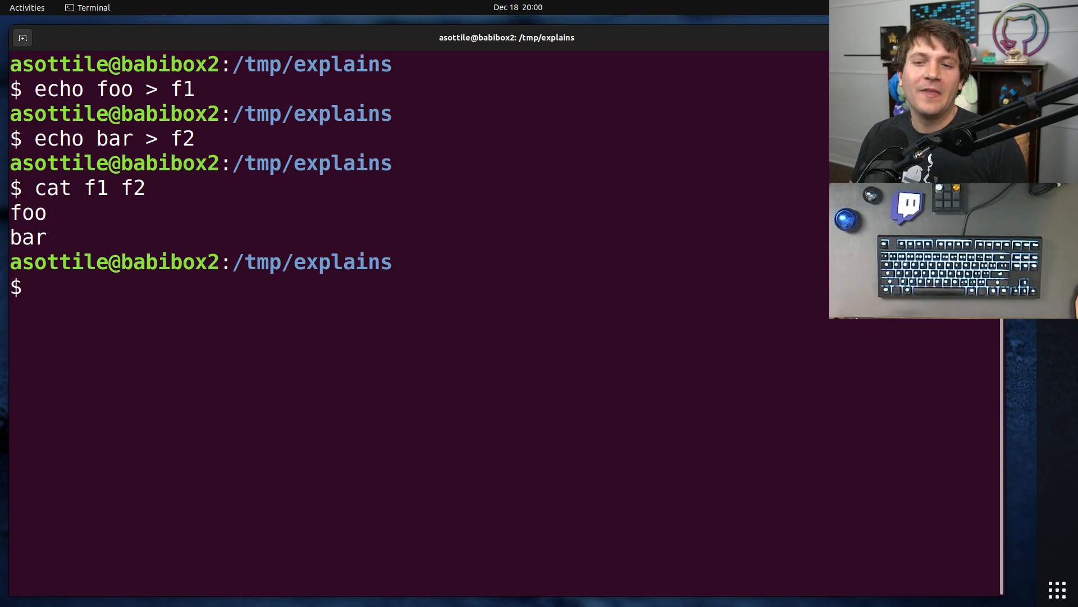
{"action": "left_click_drag", "start_coordinate": [10, 212], "coordinate": [46, 237]}
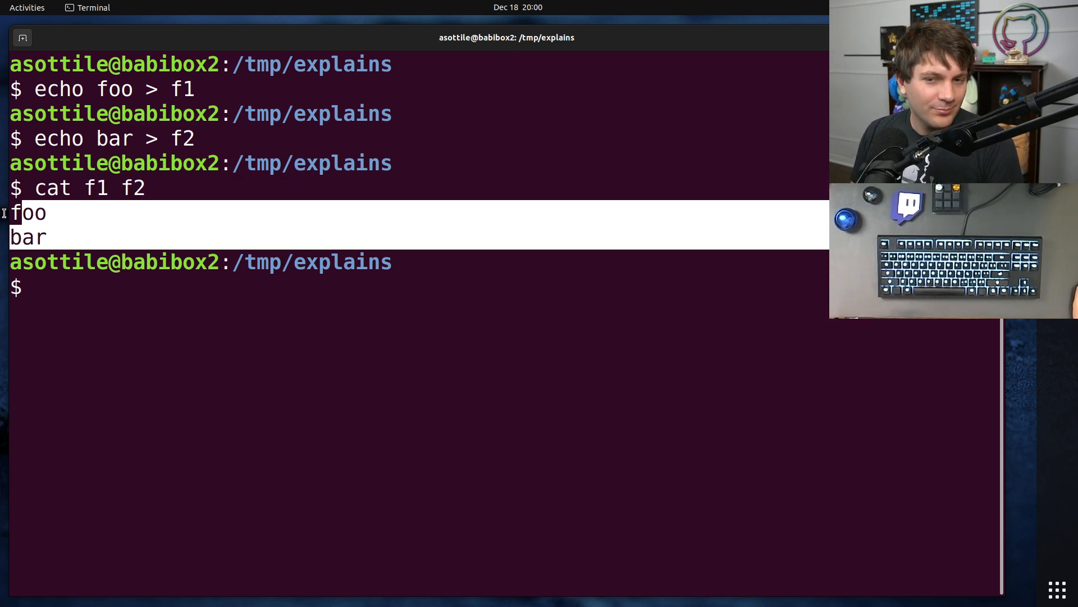
{"action": "type", "text": "cat f1"}
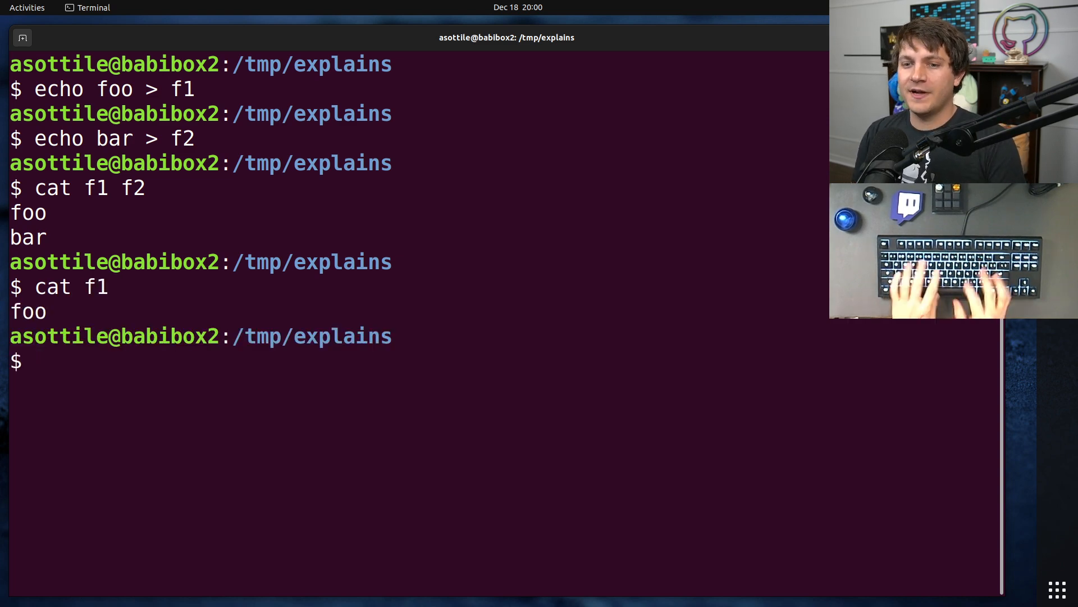
Step: Edit f1 in babi, adding lines food and hello beneath foo, then save and quit
{"action": "type", "text": "babo"}
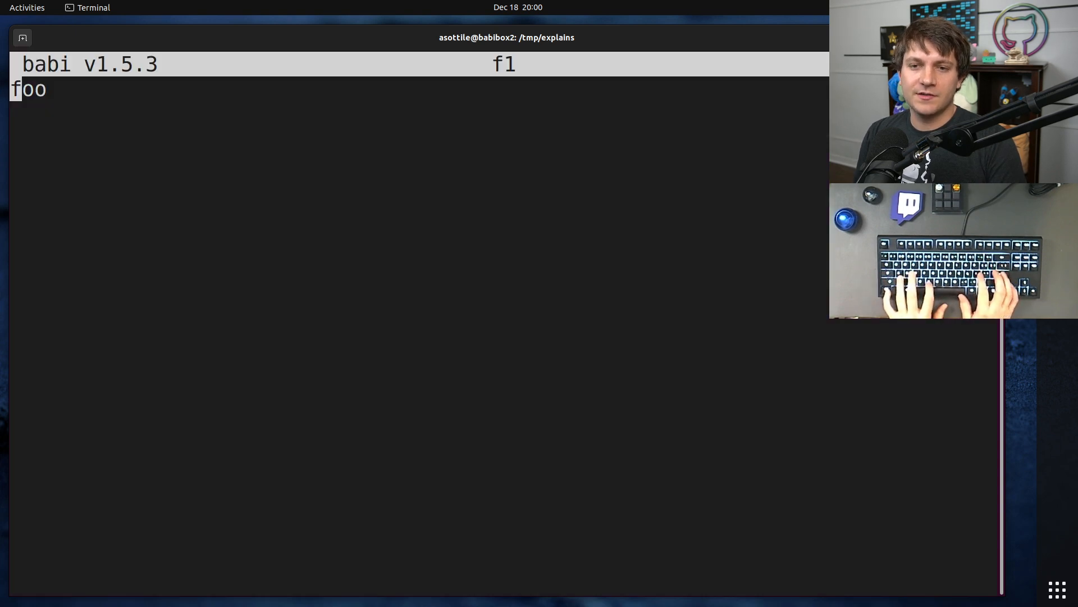
{"action": "type", "text": "food"}
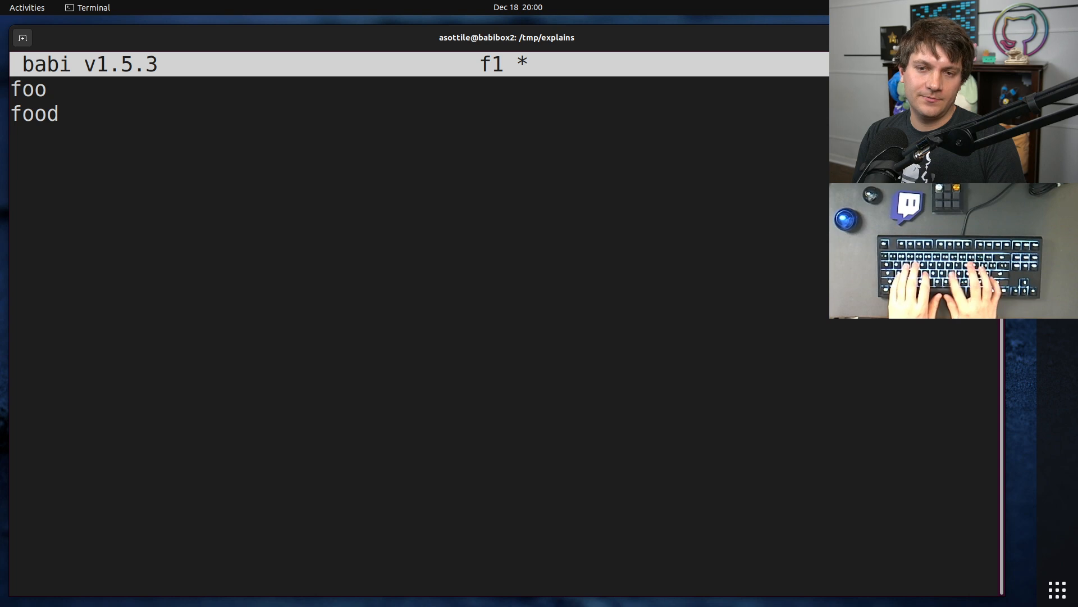
{"action": "type", "text": "hello"}
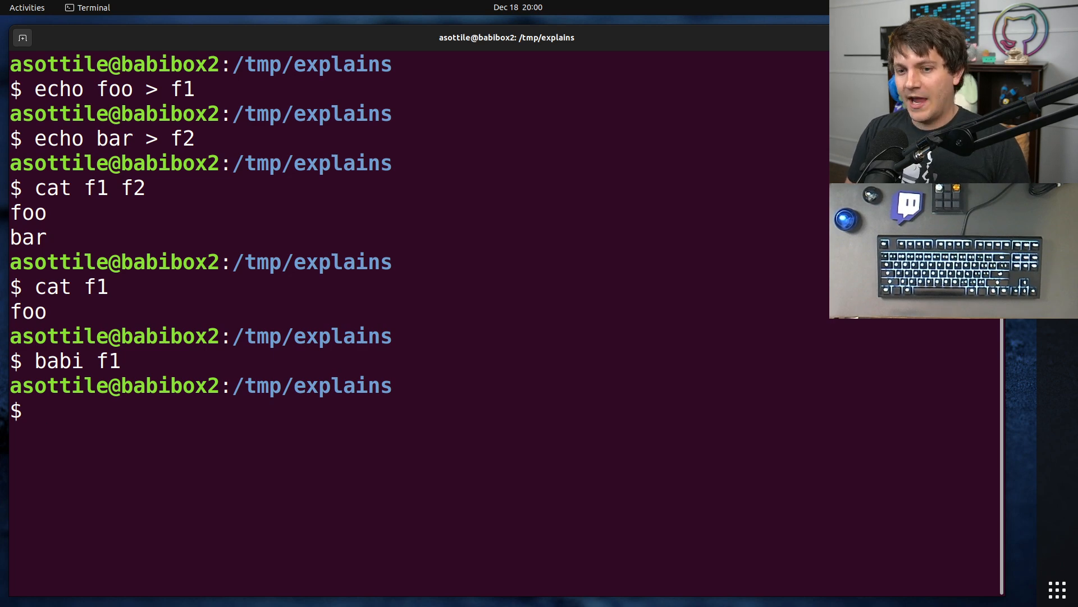
Step: Print f1 (foo, food, hello, world) and run cat f1 | grep '^foo' returning foo and food
{"action": "type", "text": "cat f1"}
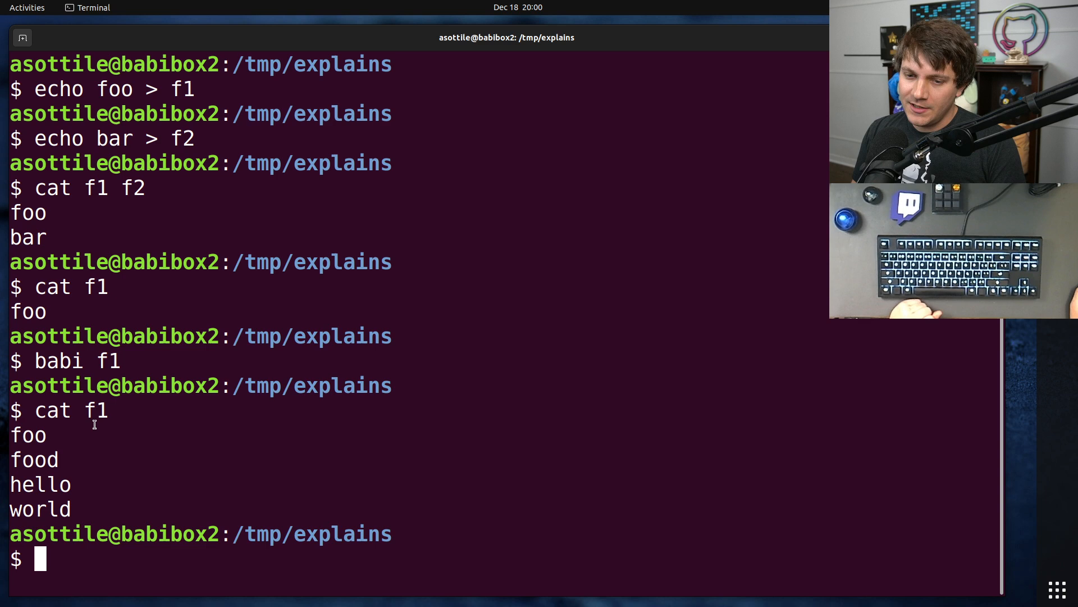
{"action": "type", "text": "cat f1 |"}
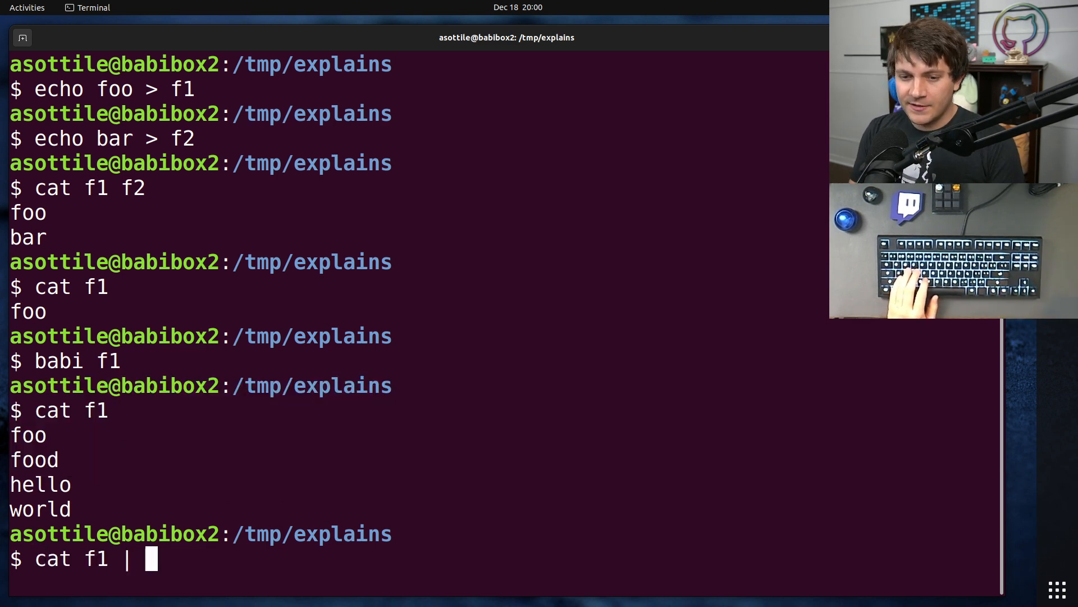
{"action": "type", "text": "gre"}
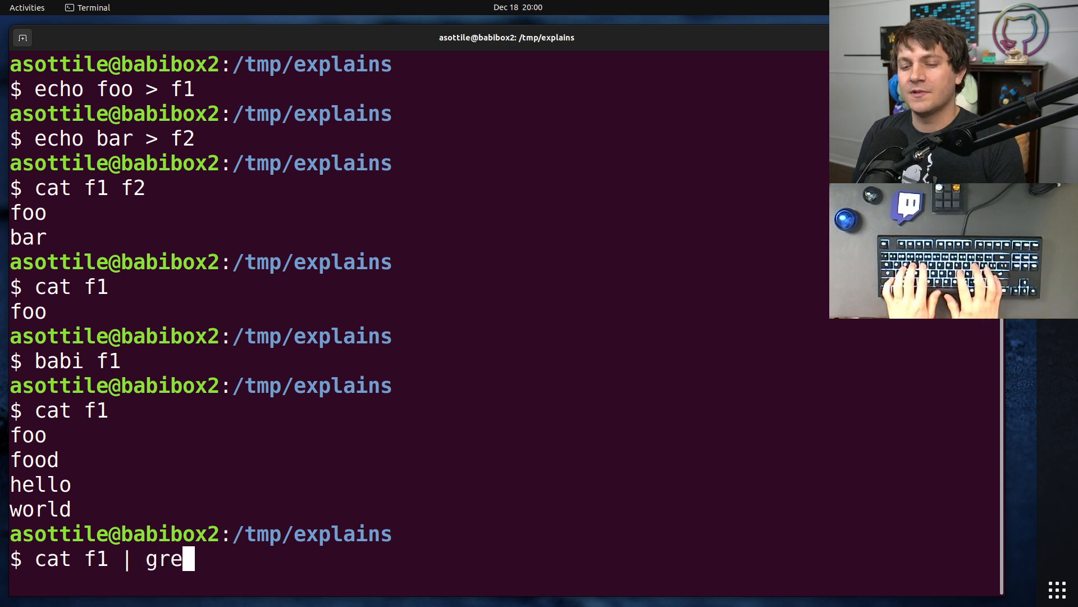
{"action": "type", "text": "p ^foo'"}
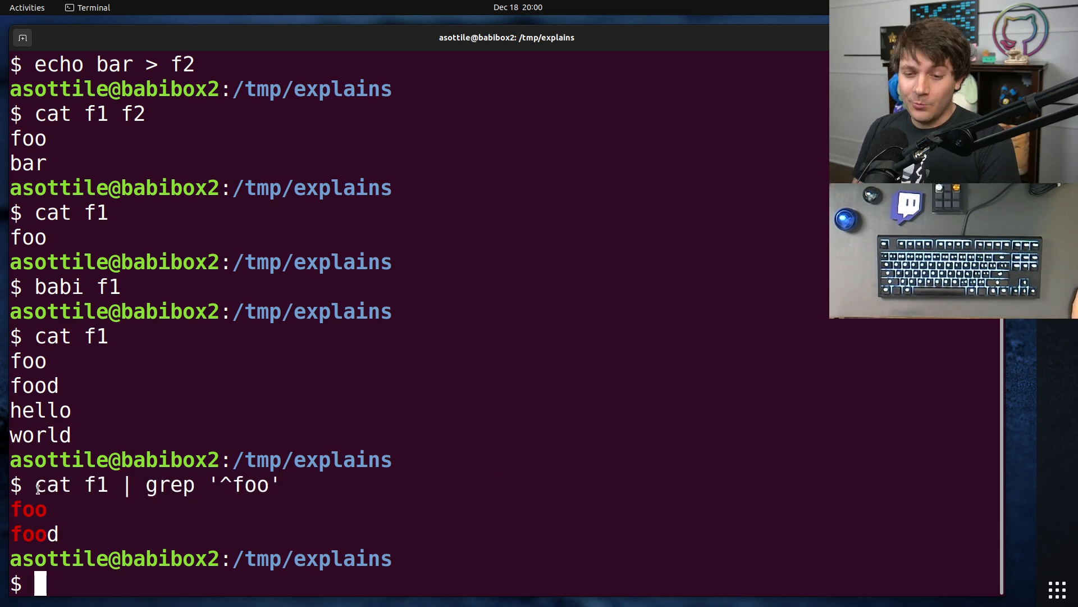
Step: Highlight cat and the pipe in the command to point out the redundant cat
{"action": "double_click", "coordinate": [52, 486]}
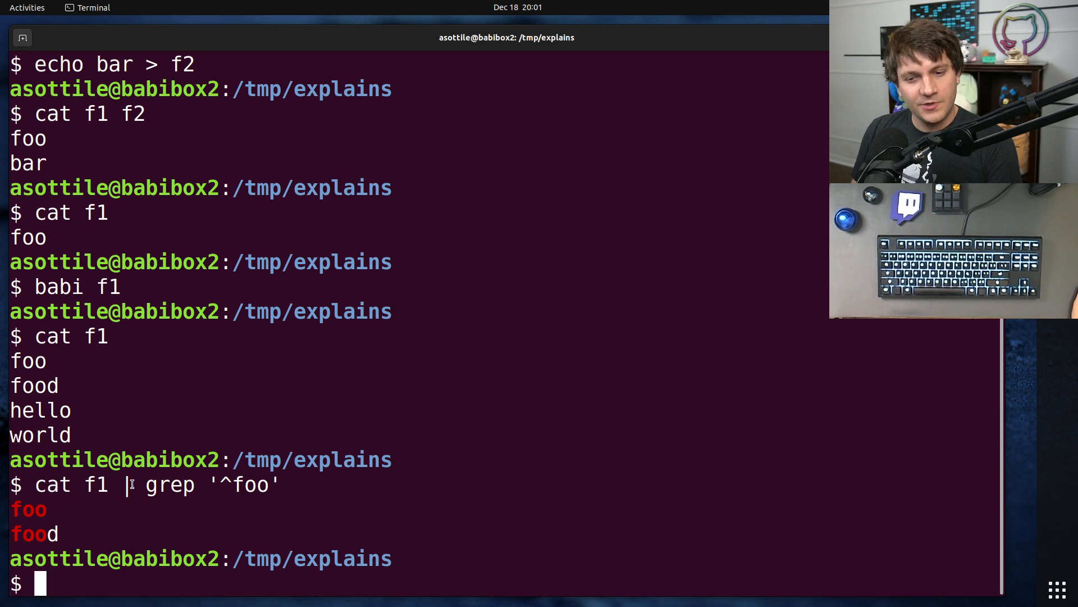
{"action": "double_click", "coordinate": [169, 485]}
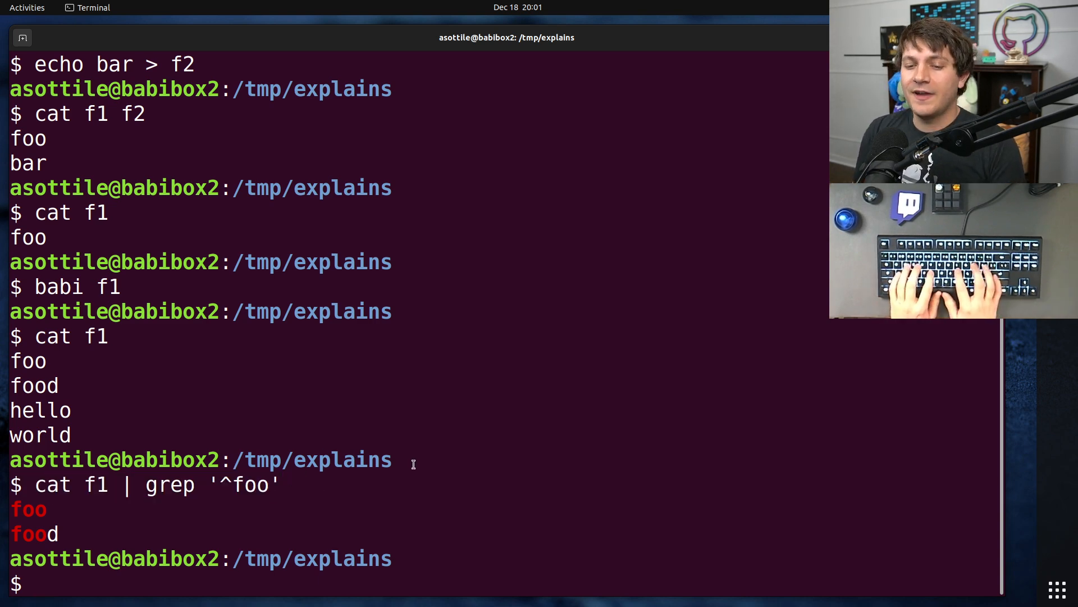
Step: Start the refactored command grep '^foo' at the prompt without cat or a pipe
{"action": "type", "text": "grep"}
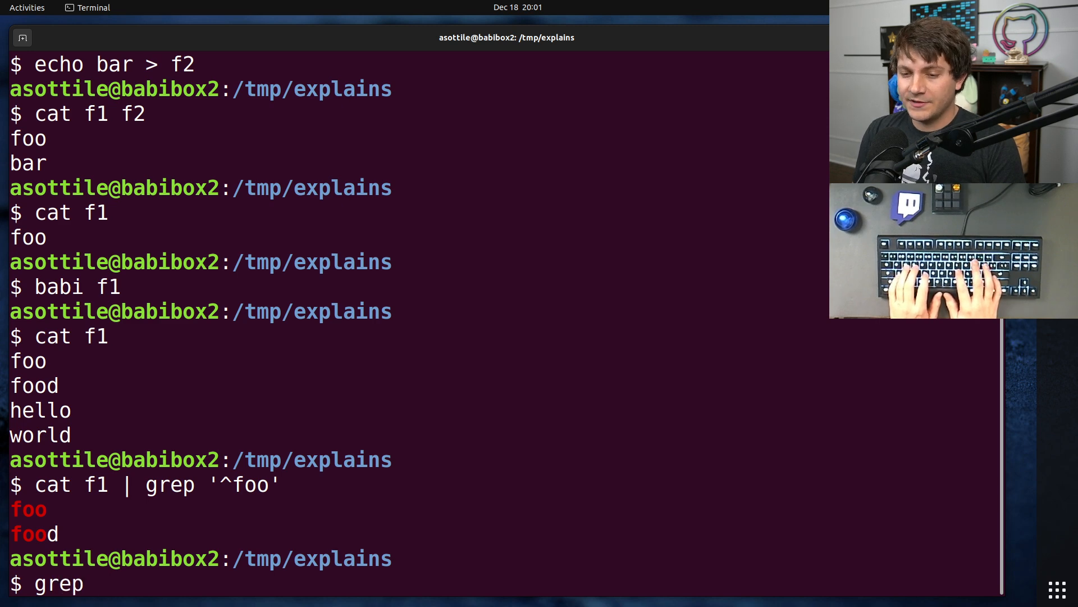
{"action": "type", "text": "'"}
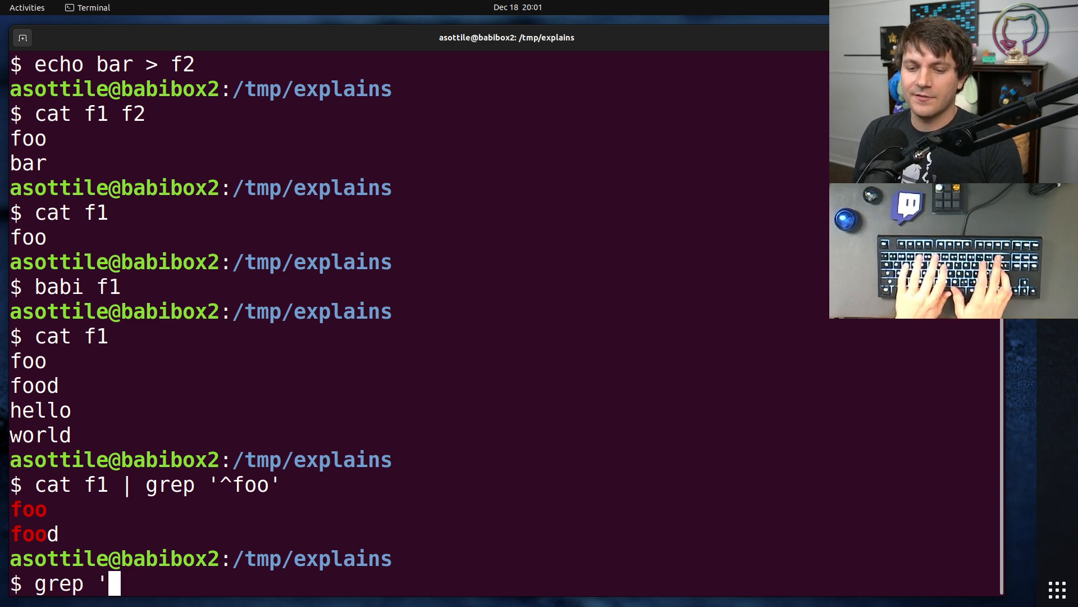
{"action": "type", "text": "^foo'"}
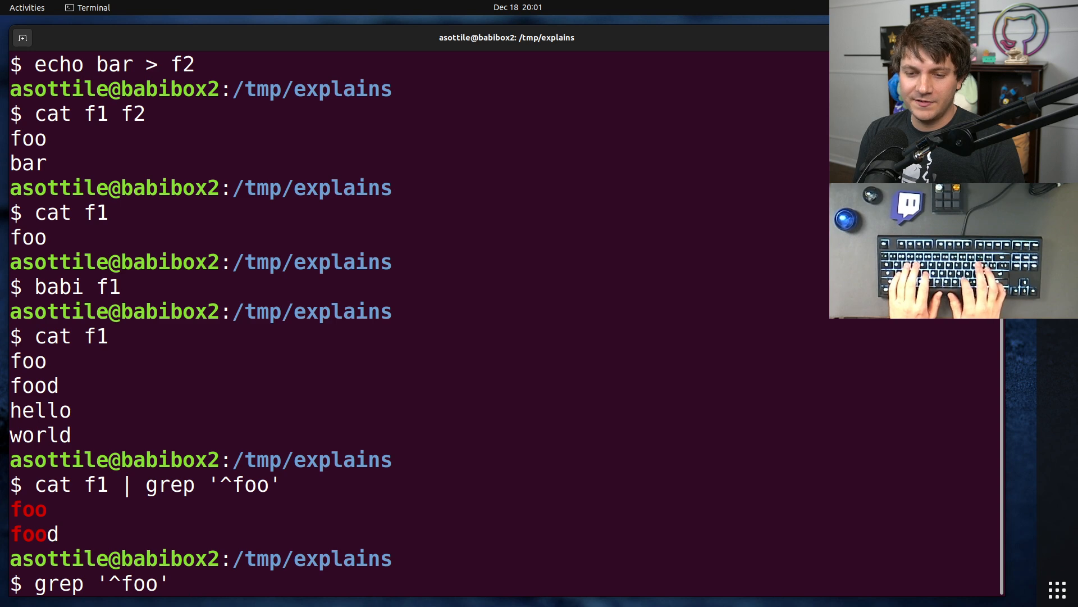